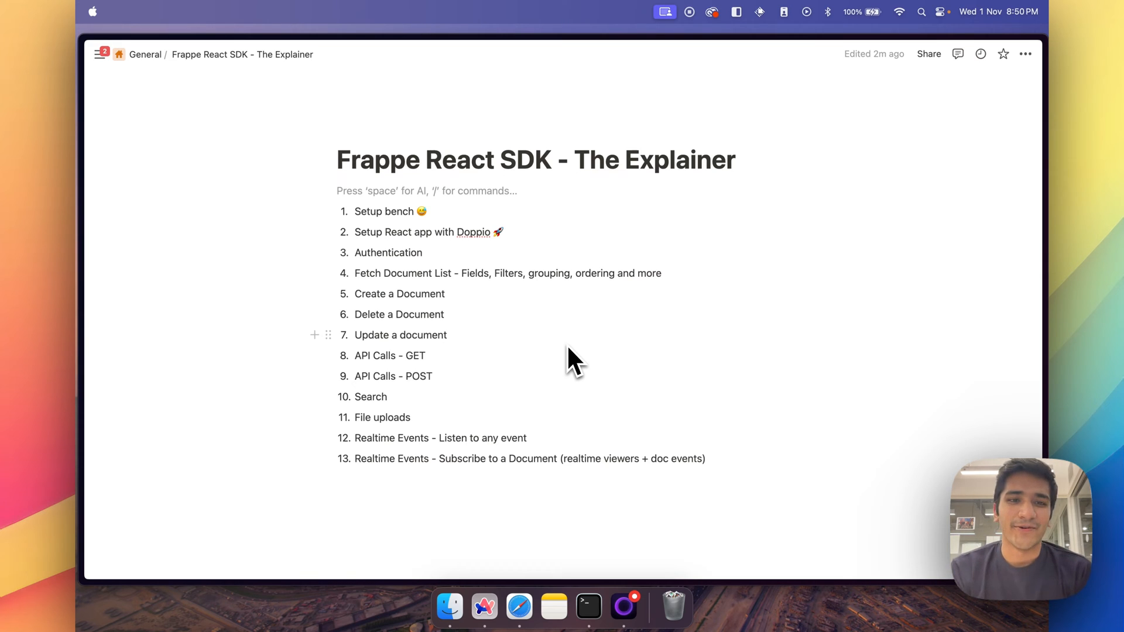
pyautogui.moveTo(594, 379)
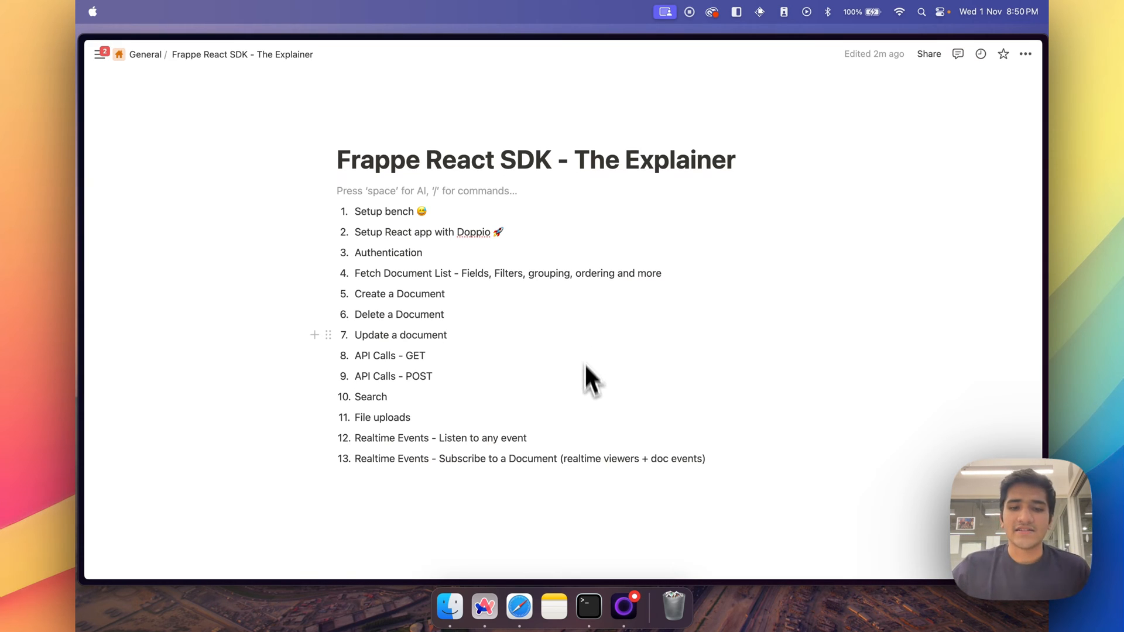
pyautogui.moveTo(88, 313)
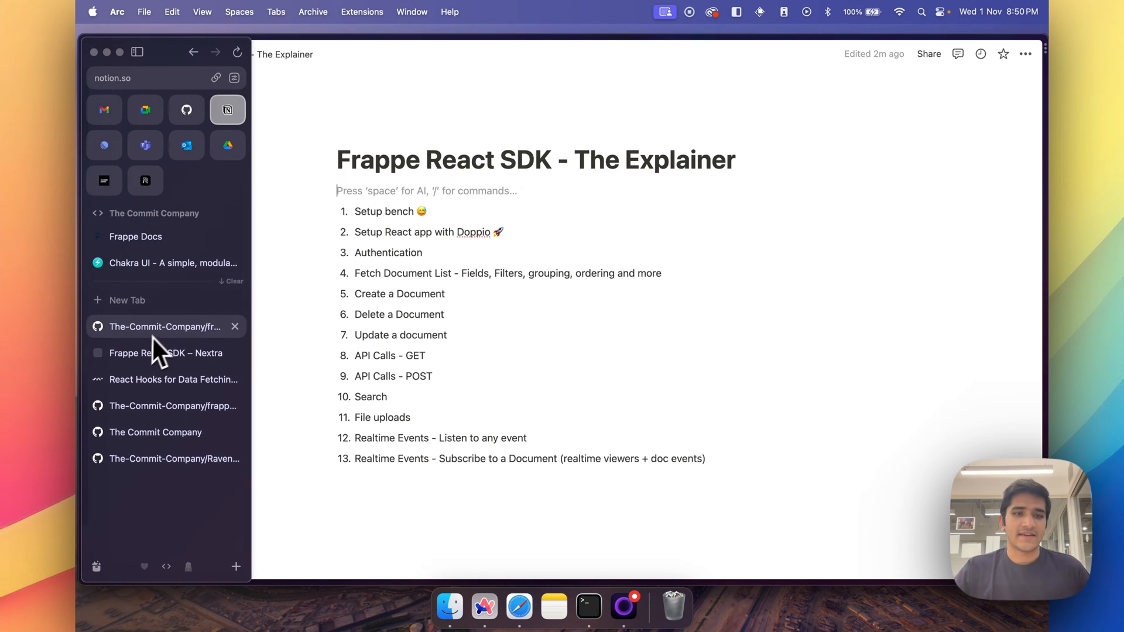
# Bring the frappe-react-sdk repository's README Features list into view on GitHub.
pyautogui.click(163, 327)
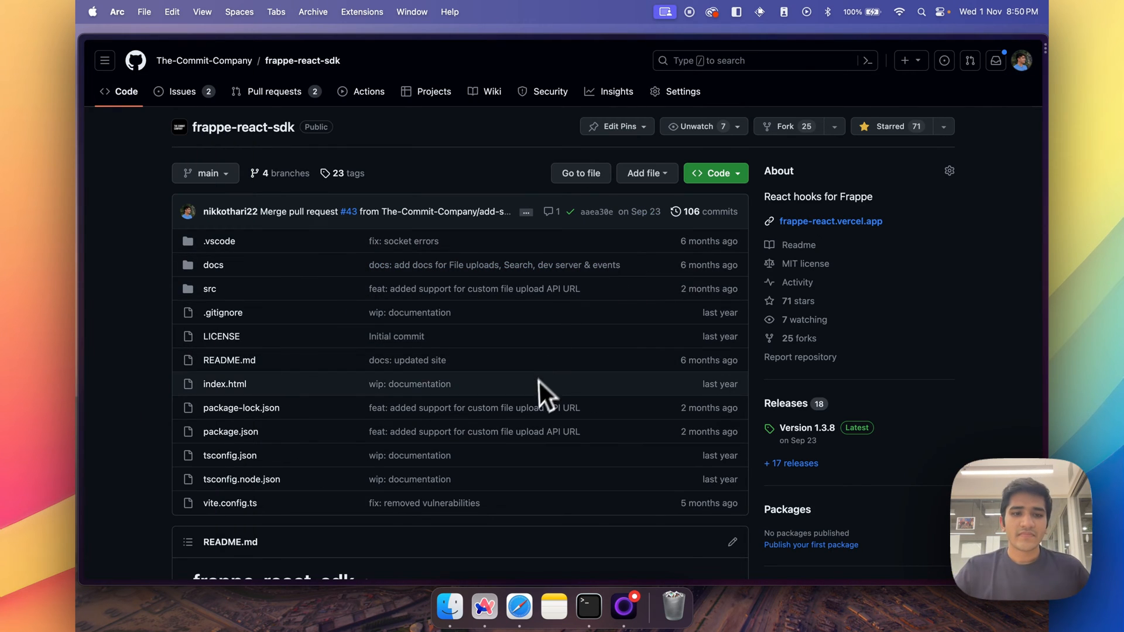
pyautogui.scroll(-3)
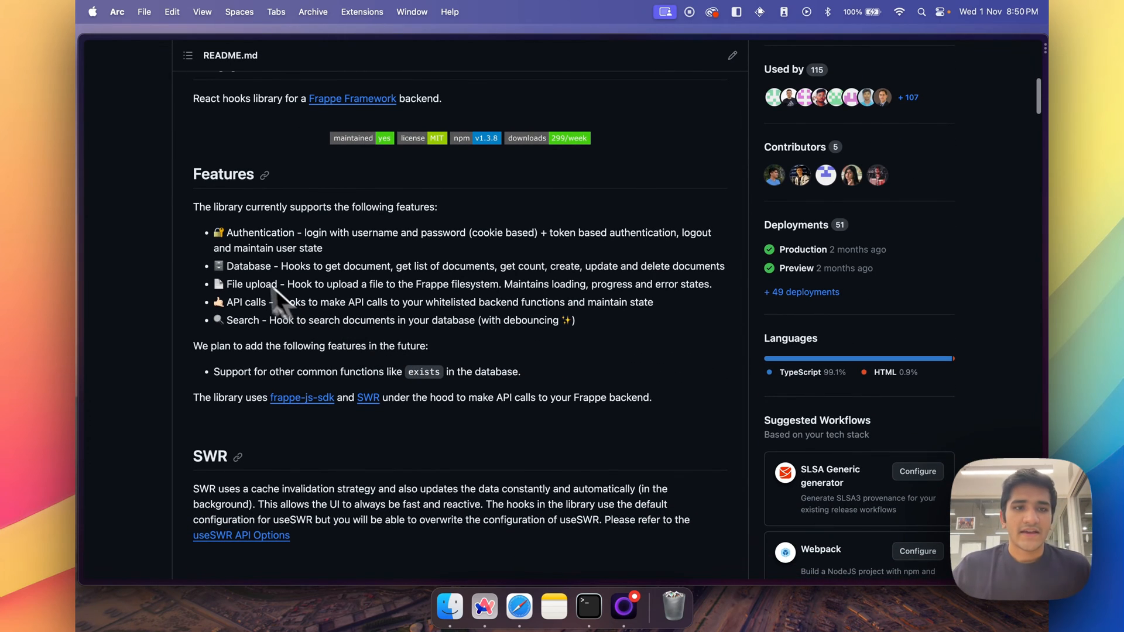
pyautogui.moveTo(320, 309)
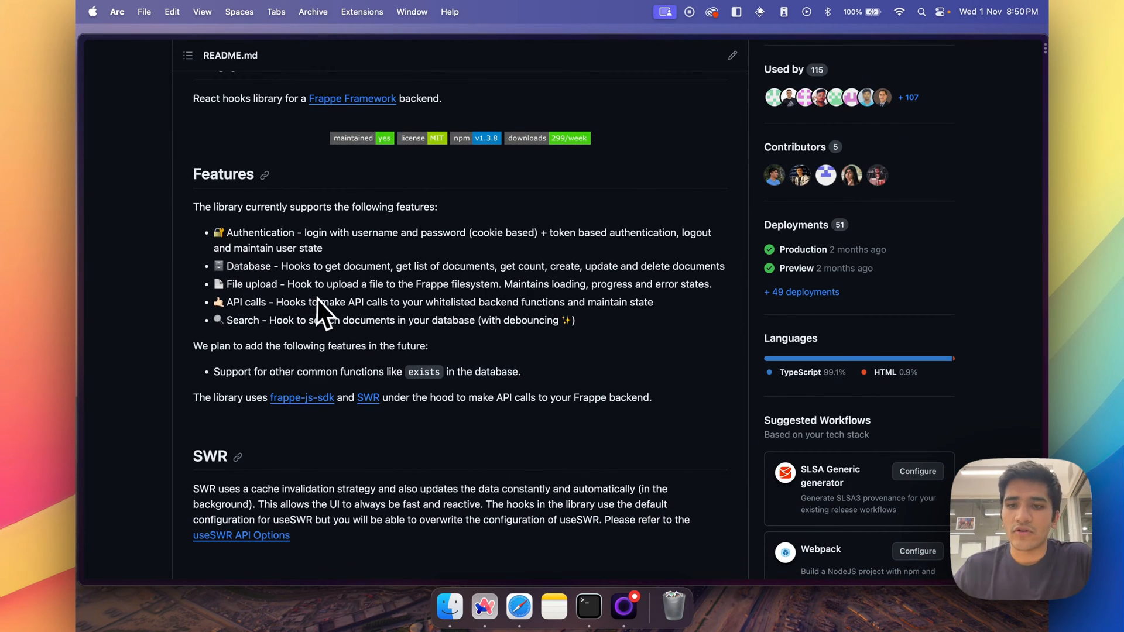
pyautogui.moveTo(351, 326)
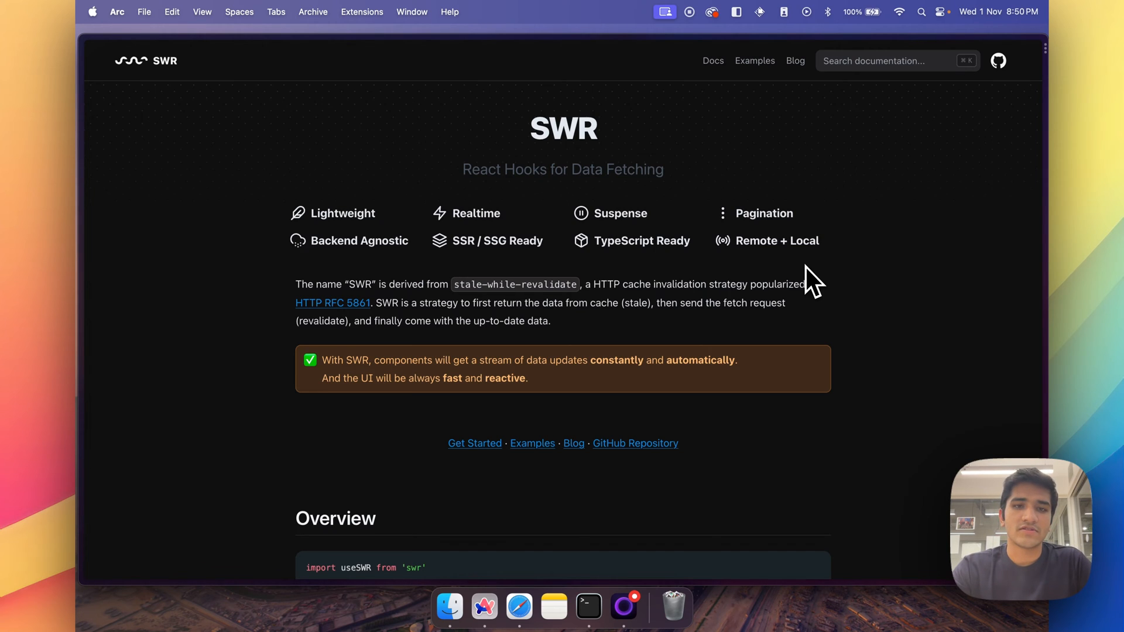
pyautogui.moveTo(900, 333)
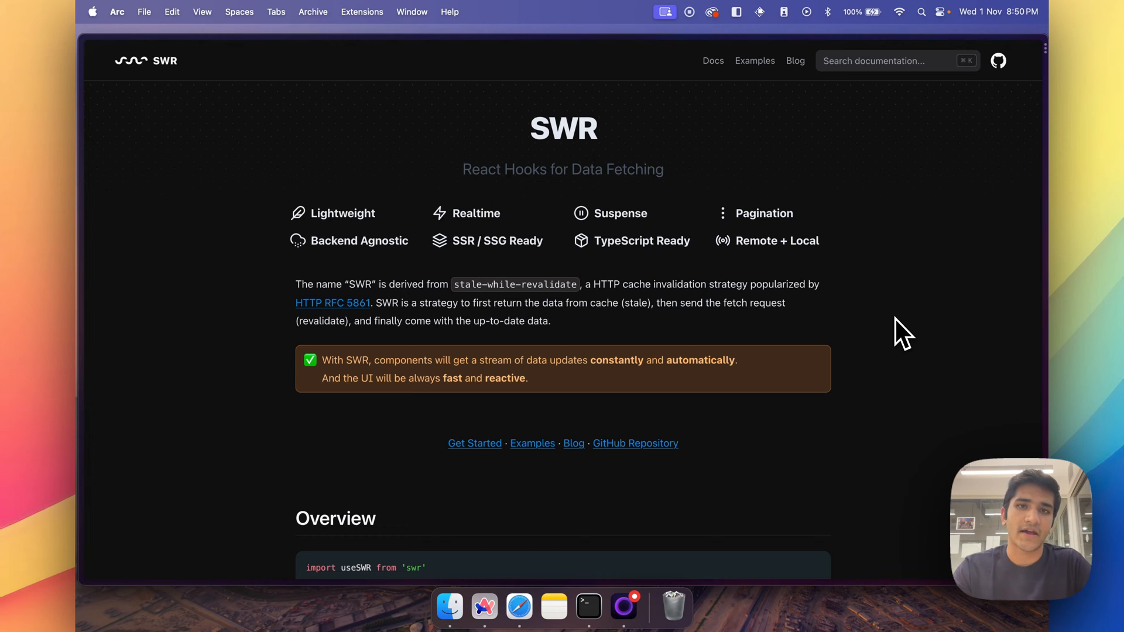
# Scroll the SWR site to its Overview section and useSWR example, then back up.
pyautogui.scroll(-3)
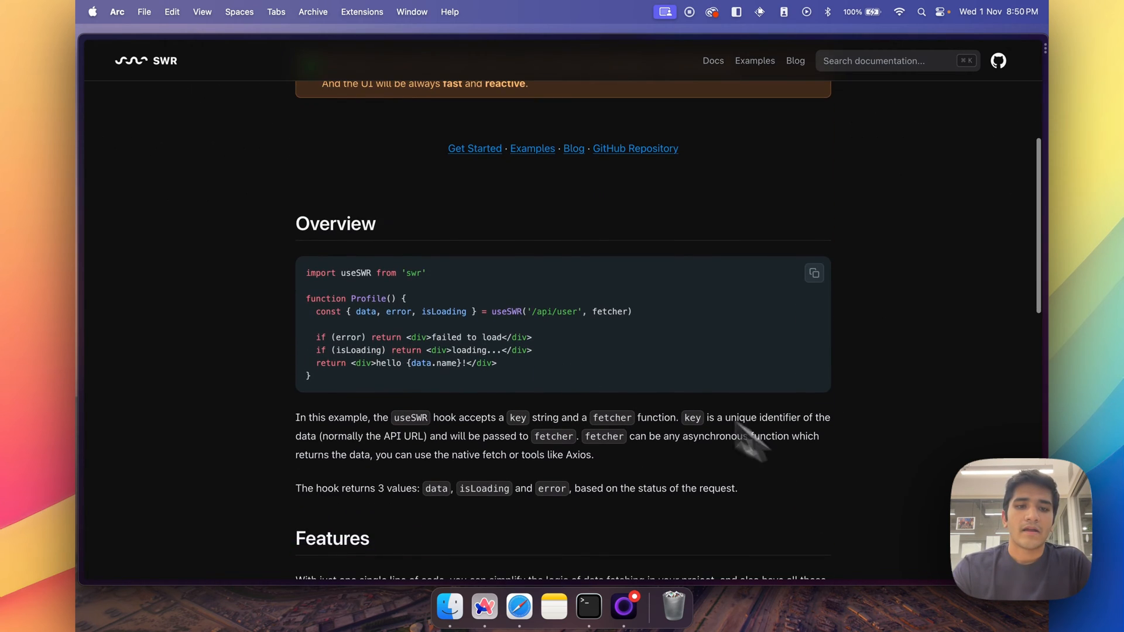
pyautogui.scroll(3)
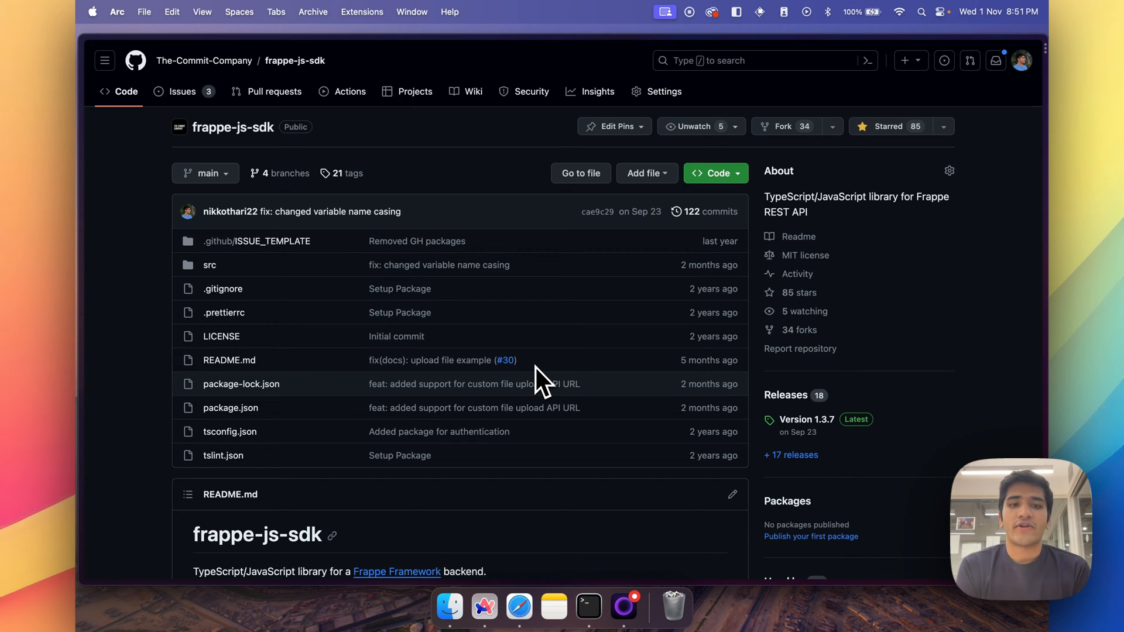
# Scroll the frappe-js-sdk README through its features to the Maintainers table and install command.
pyautogui.scroll(-3)
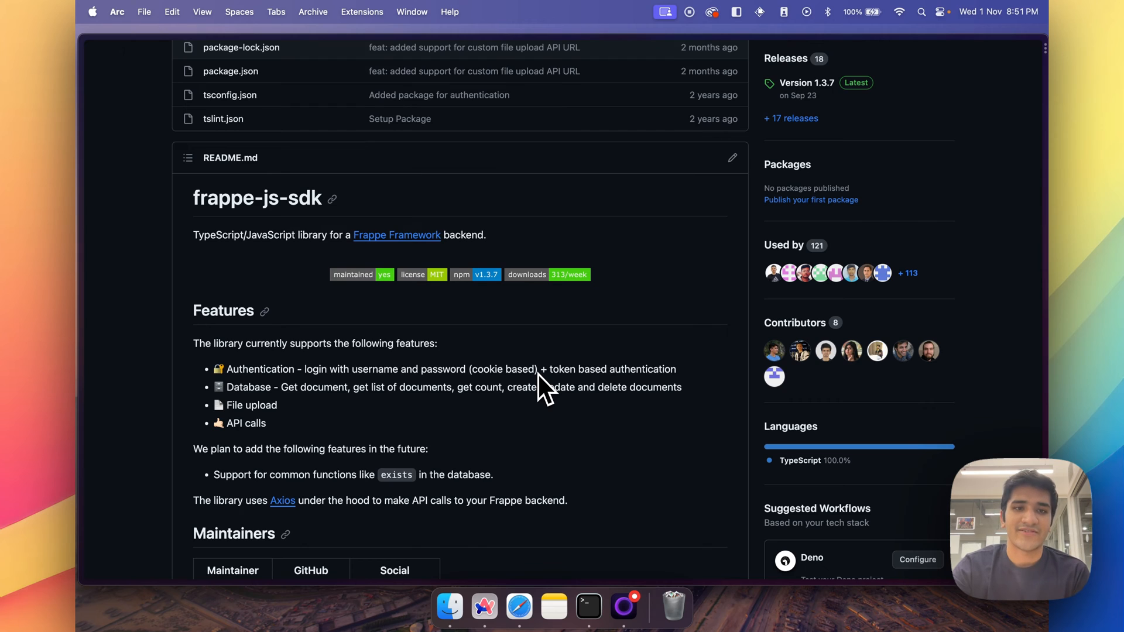
pyautogui.scroll(-3)
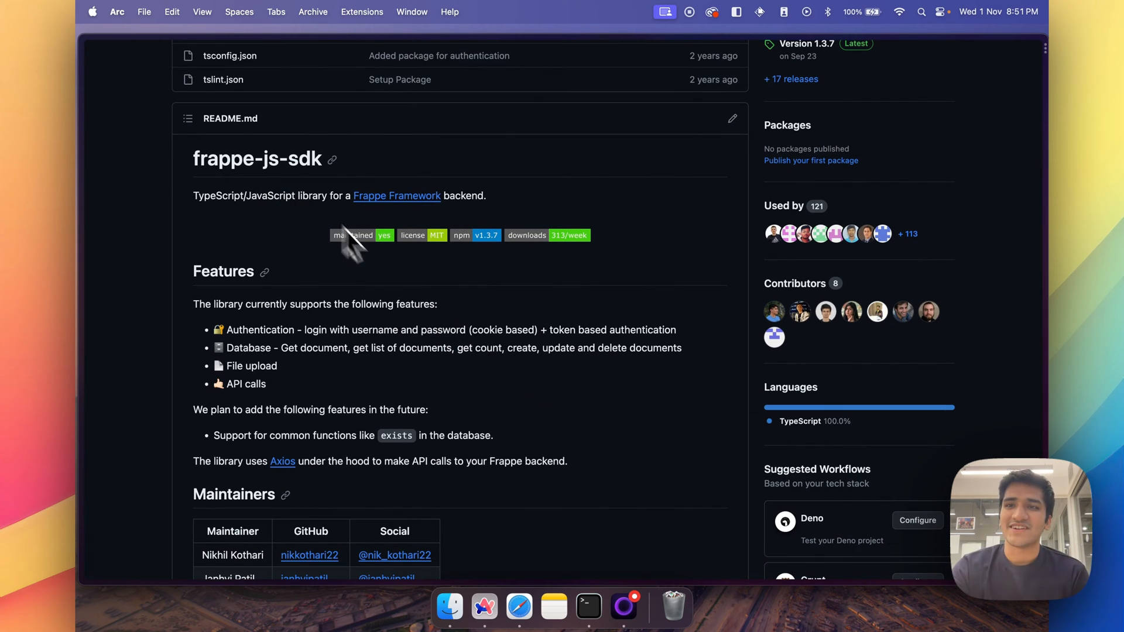
pyautogui.scroll(-3)
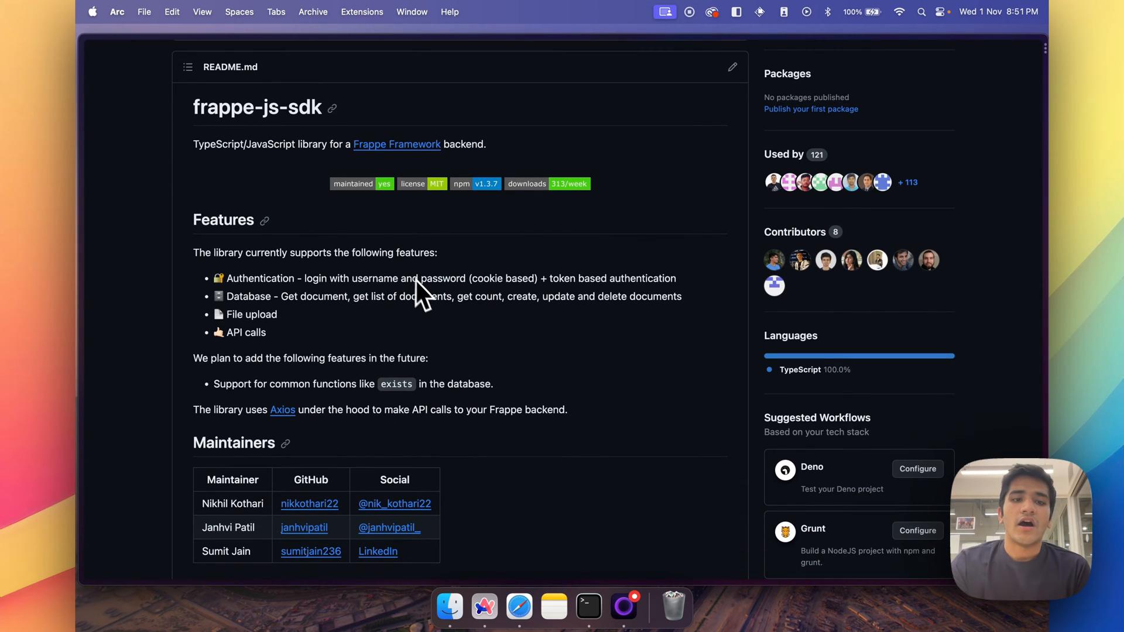
pyautogui.scroll(-3)
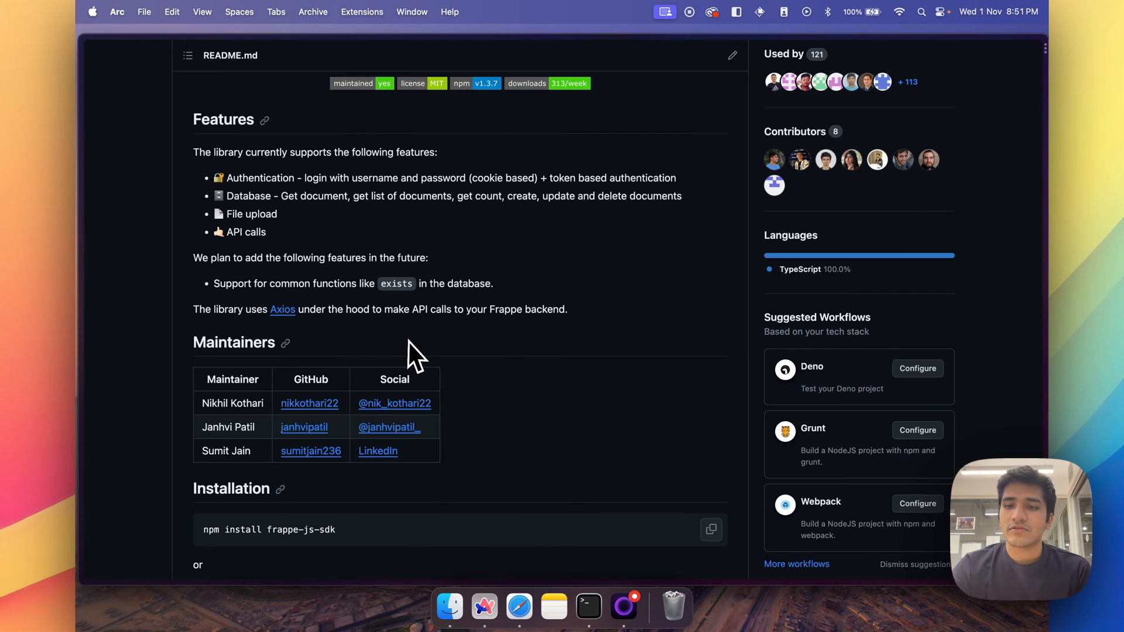
pyautogui.moveTo(365, 350)
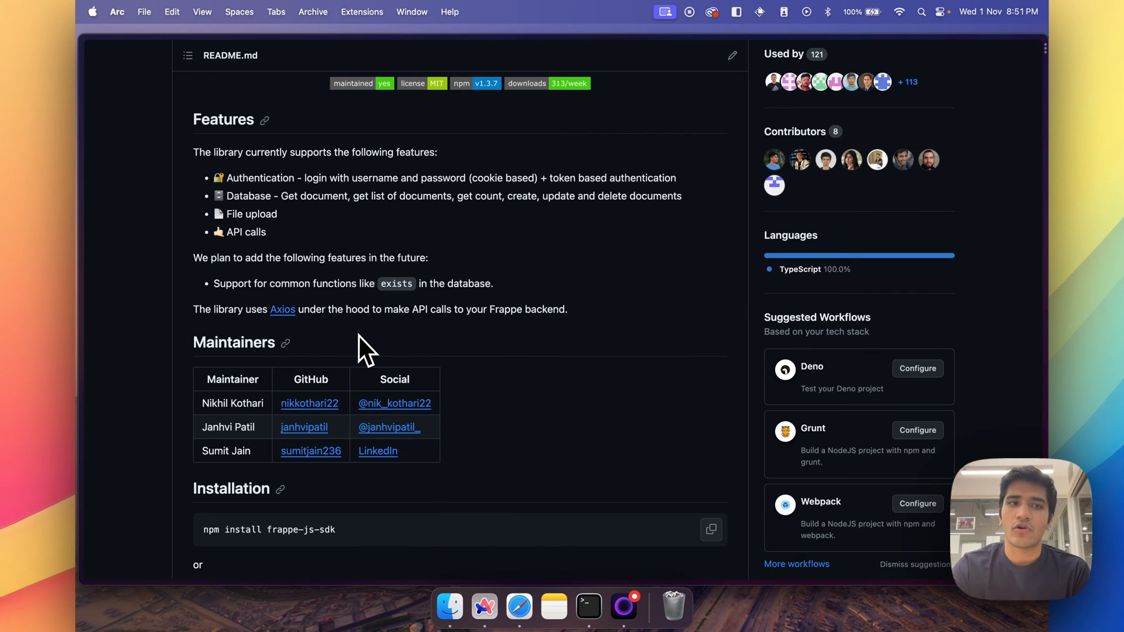
pyautogui.moveTo(272, 333)
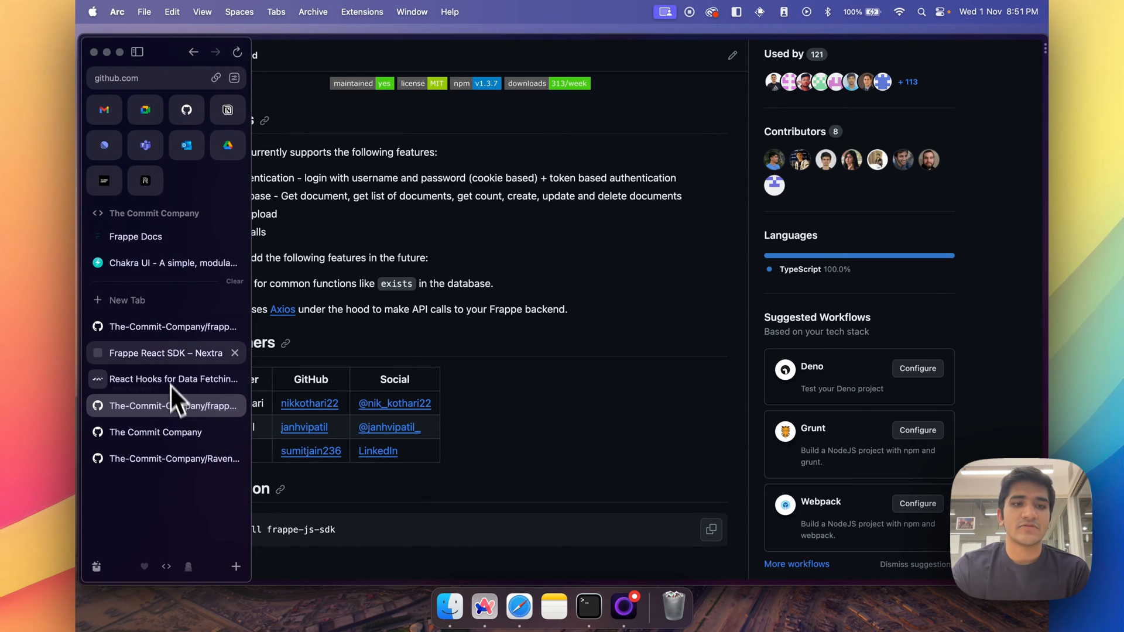
# Glance at the Frappe React SDK docs introduction, then switch to the Raven repository on GitHub.
pyautogui.click(164, 352)
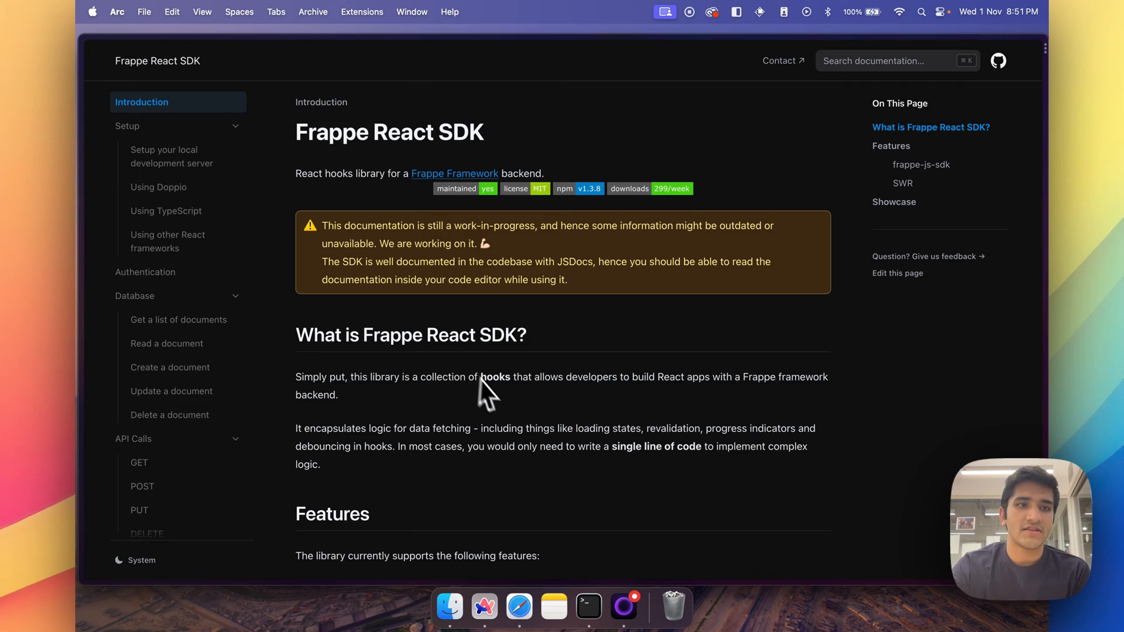
pyautogui.scroll(-3)
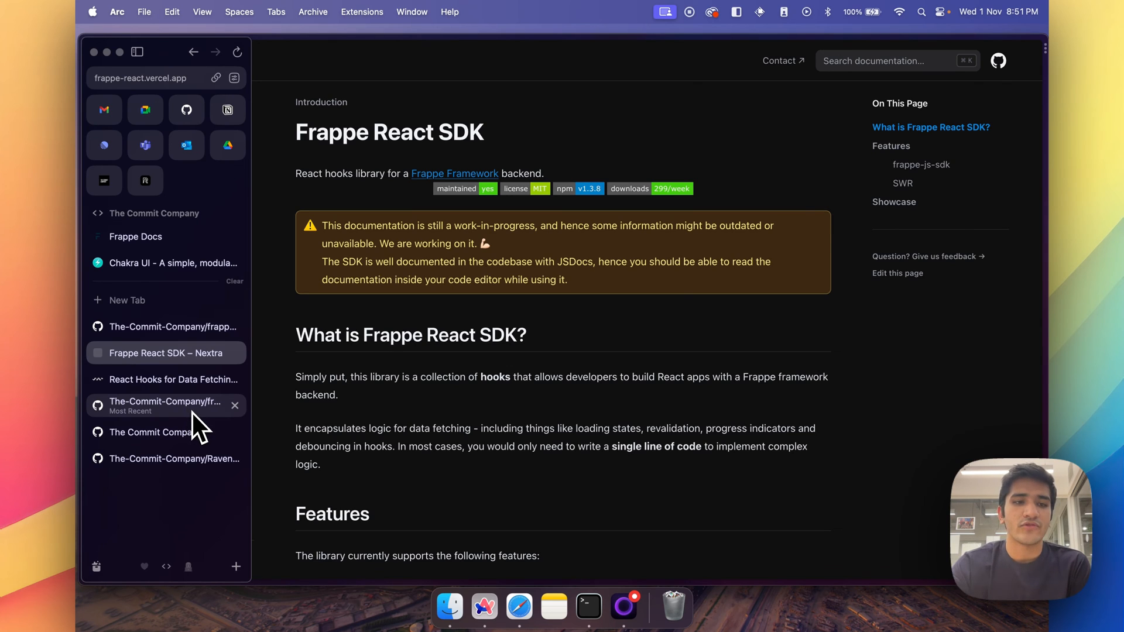
pyautogui.moveTo(172, 401)
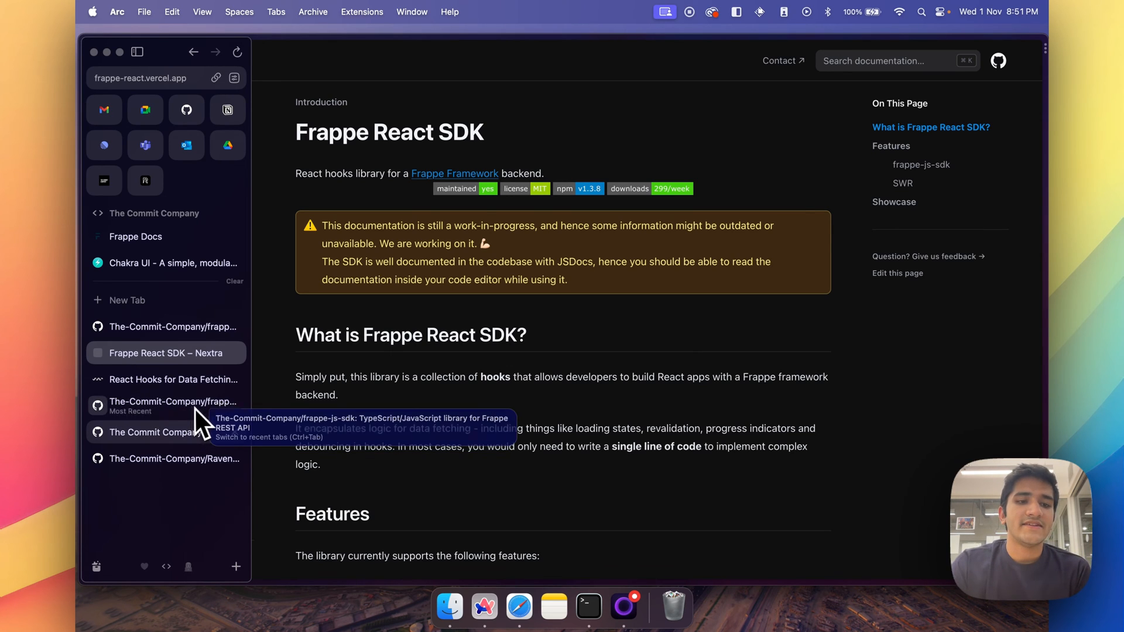
pyautogui.click(173, 459)
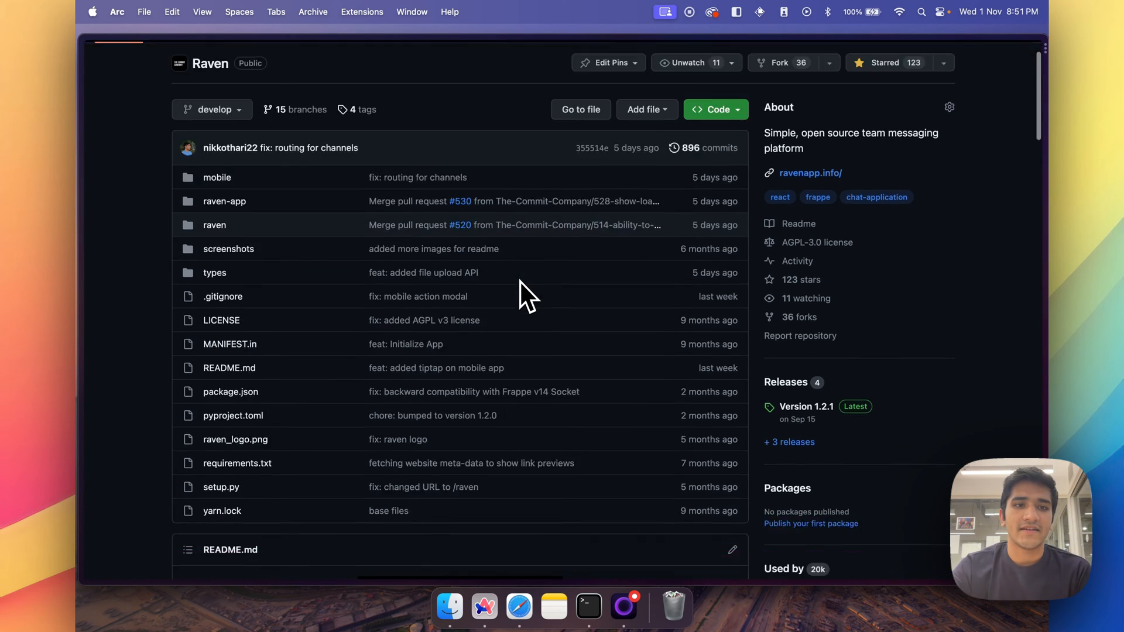
# Scroll through Raven's README features, tech stack and screenshot, then return to the Notion outline.
pyautogui.scroll(-3)
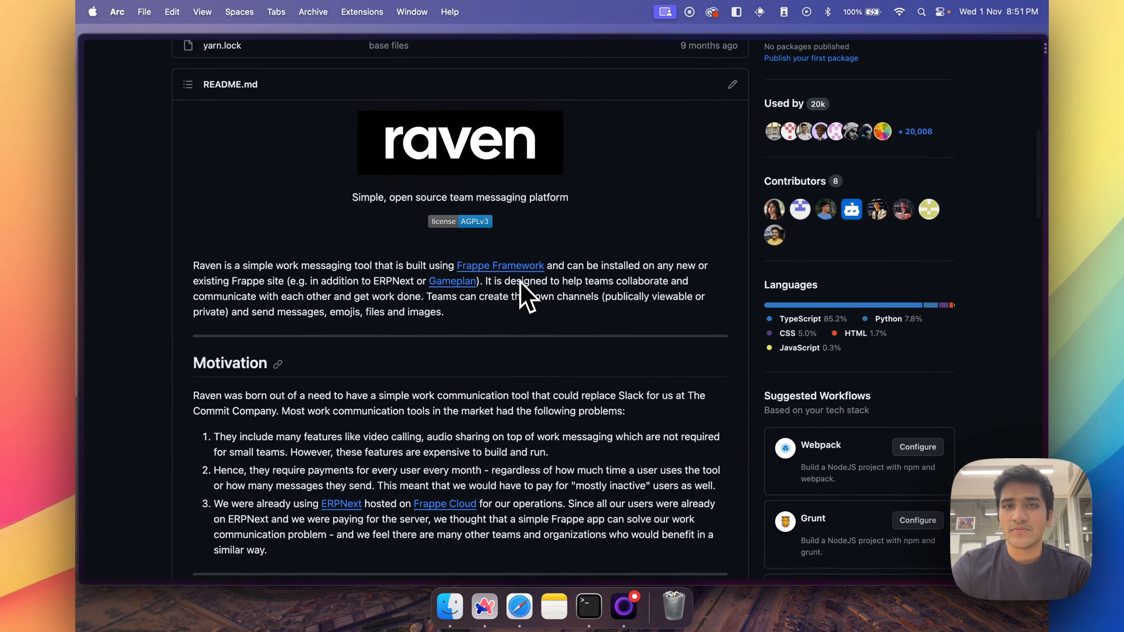
pyautogui.scroll(-3)
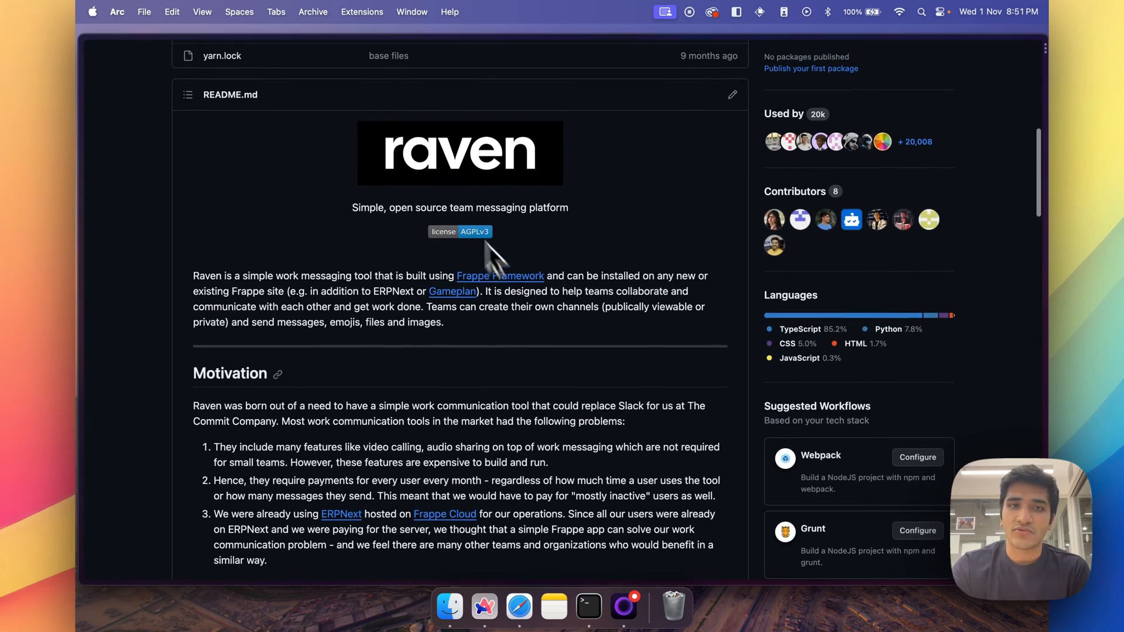
pyautogui.scroll(-3)
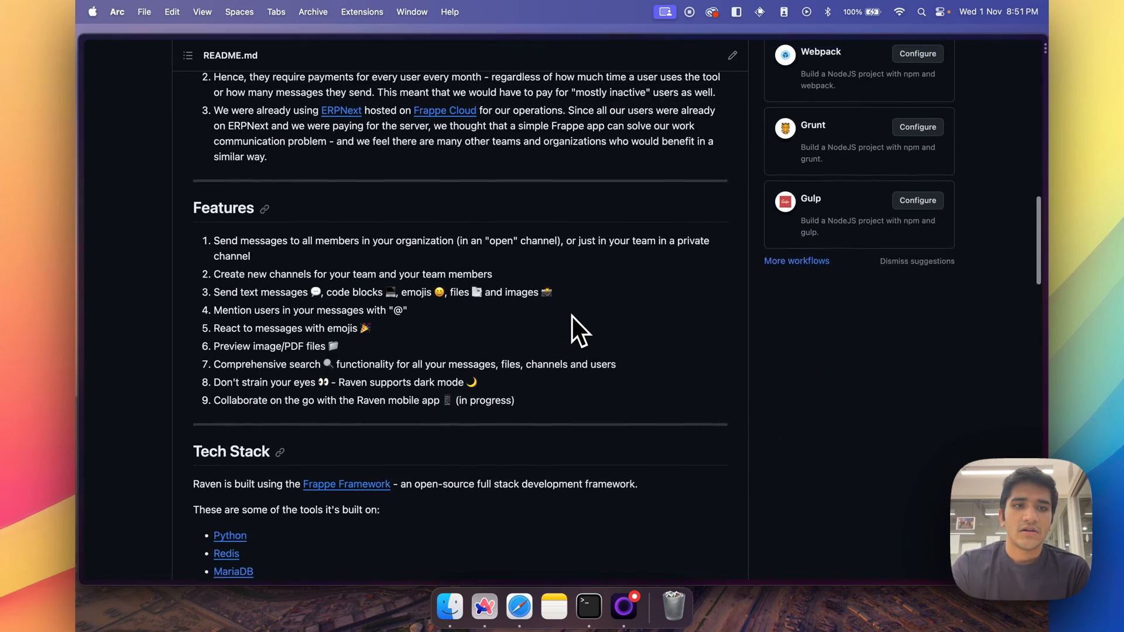
pyautogui.scroll(-3)
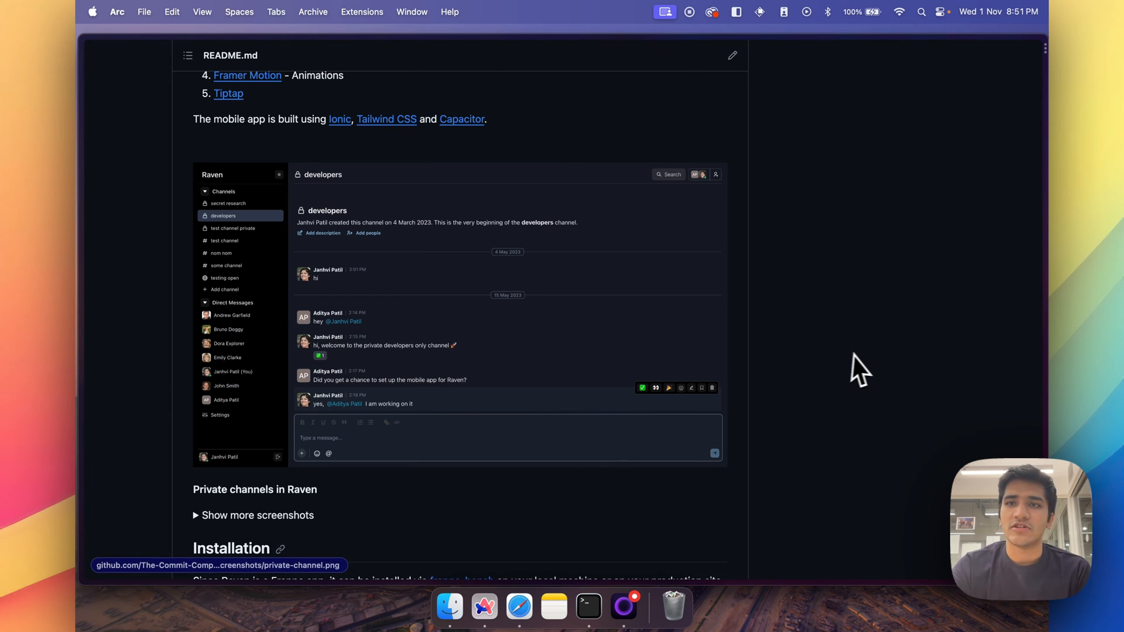
pyautogui.moveTo(871, 369)
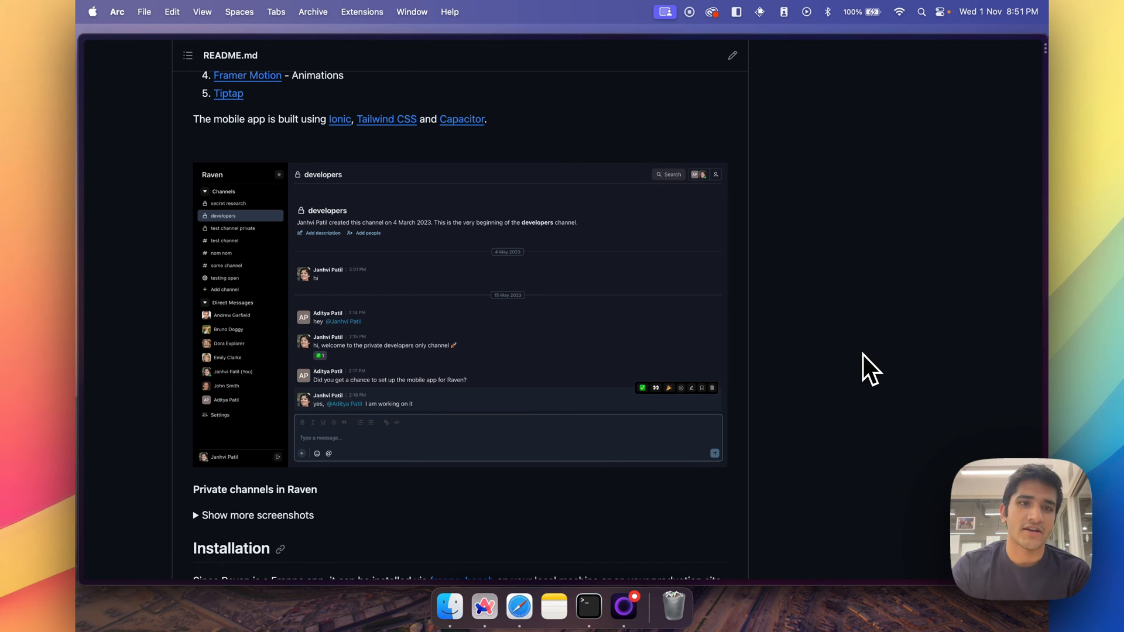
pyautogui.moveTo(921, 290)
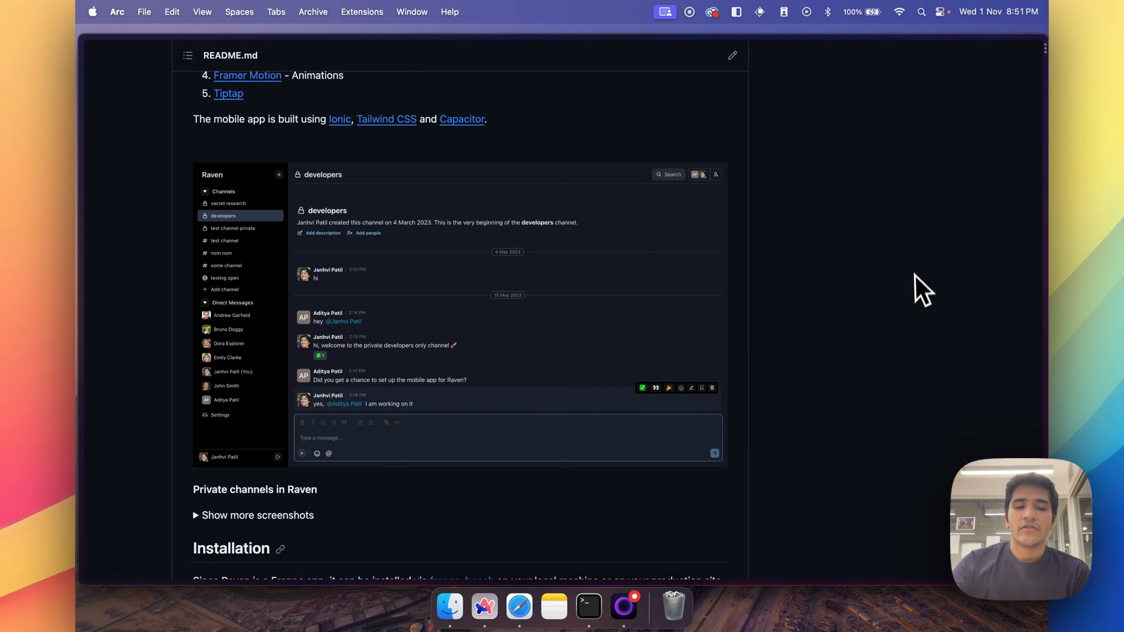
pyautogui.scroll(-3)
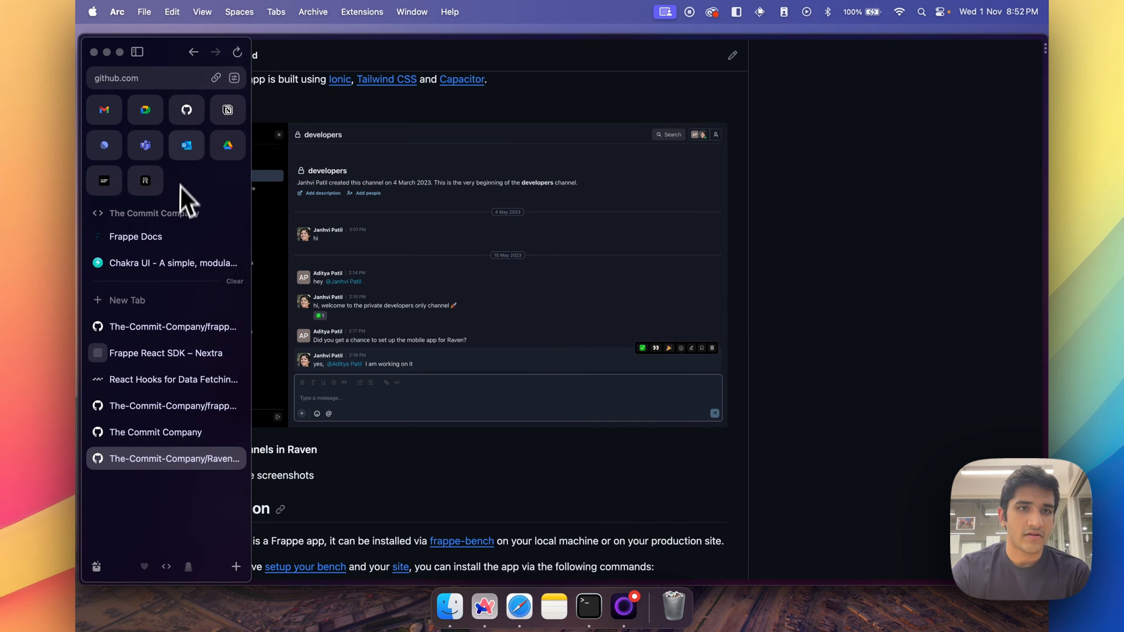
pyautogui.click(165, 353)
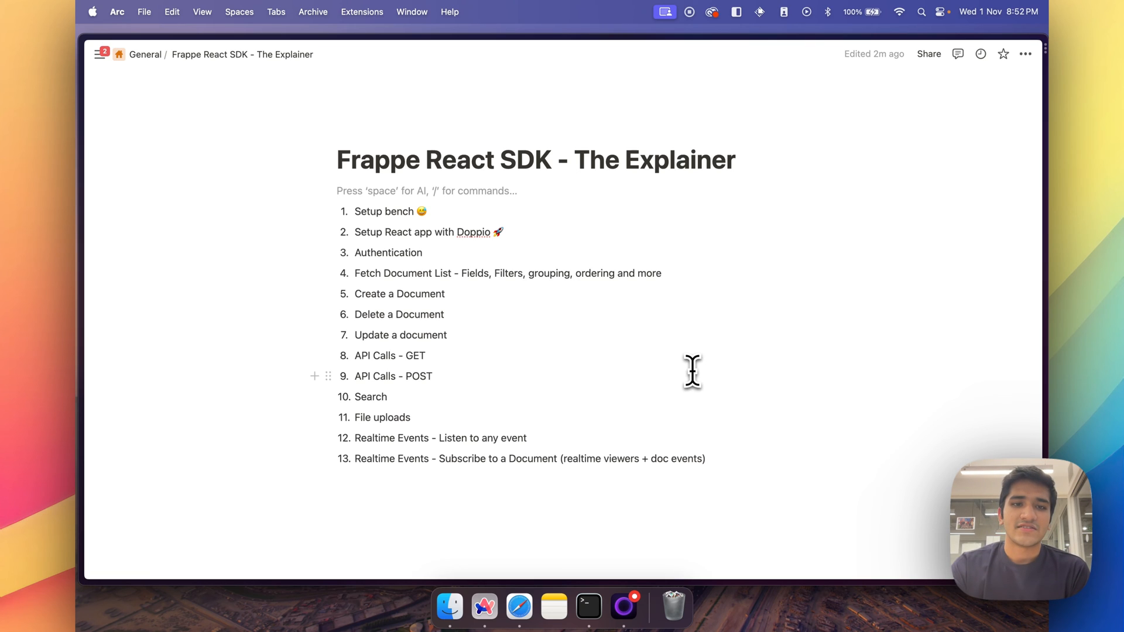
pyautogui.moveTo(433, 267)
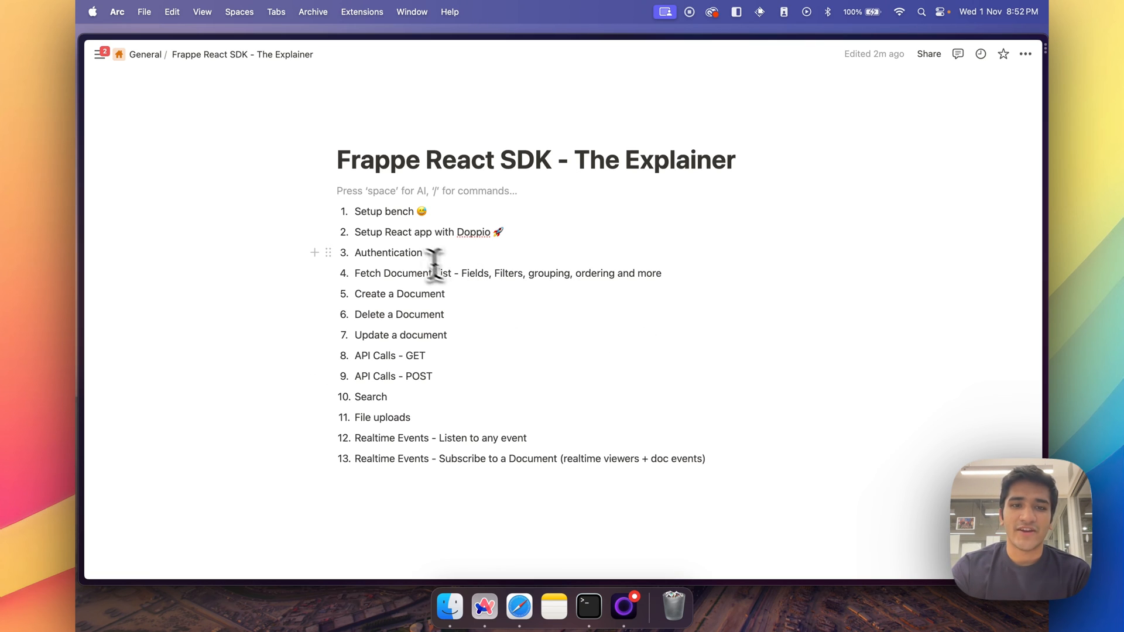
pyautogui.moveTo(418, 465)
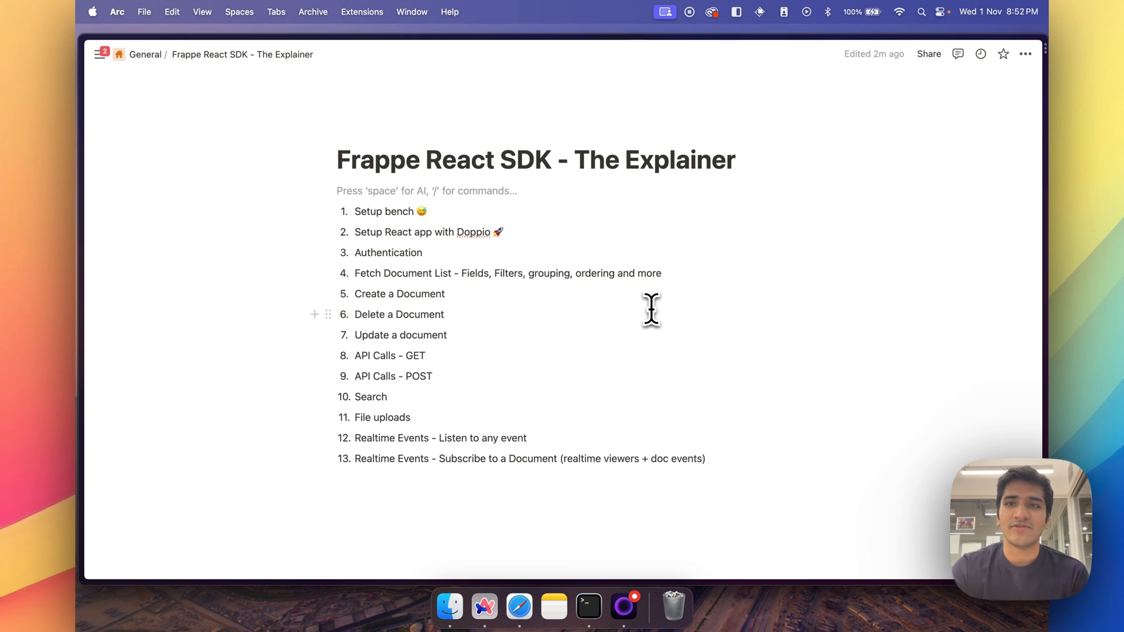
pyautogui.moveTo(482, 239)
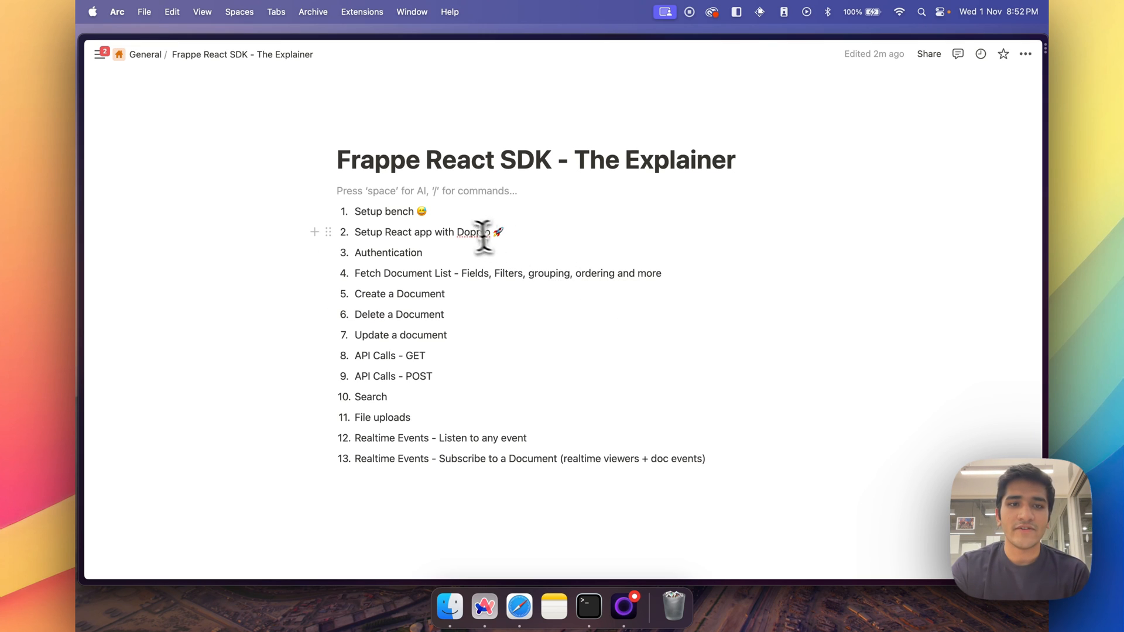
pyautogui.doubleClick(384, 210)
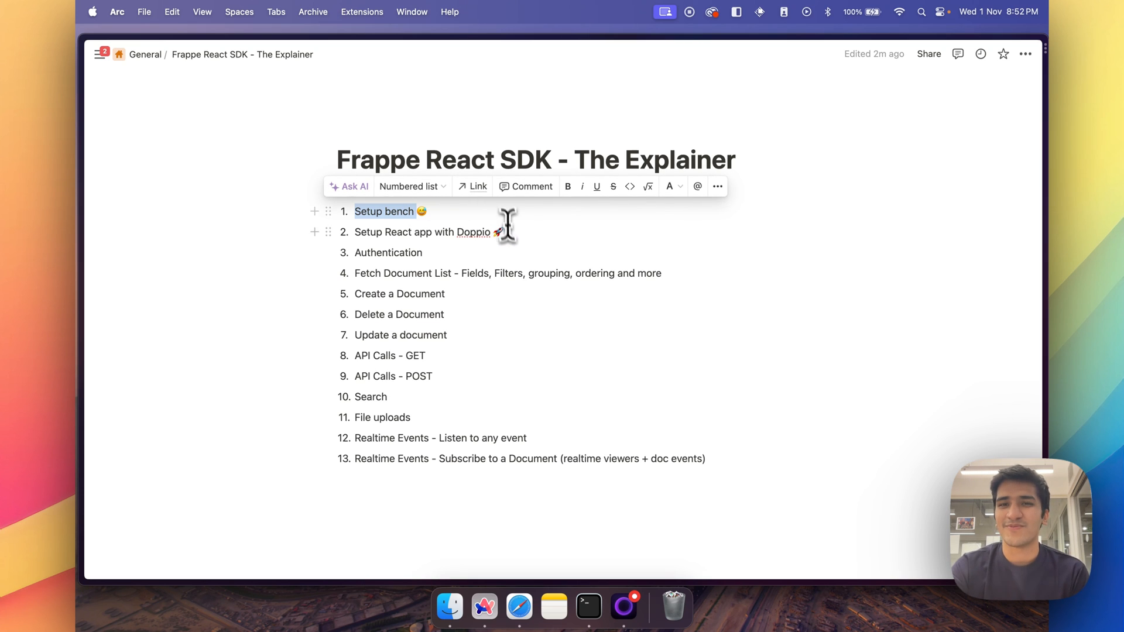
pyautogui.click(443, 314)
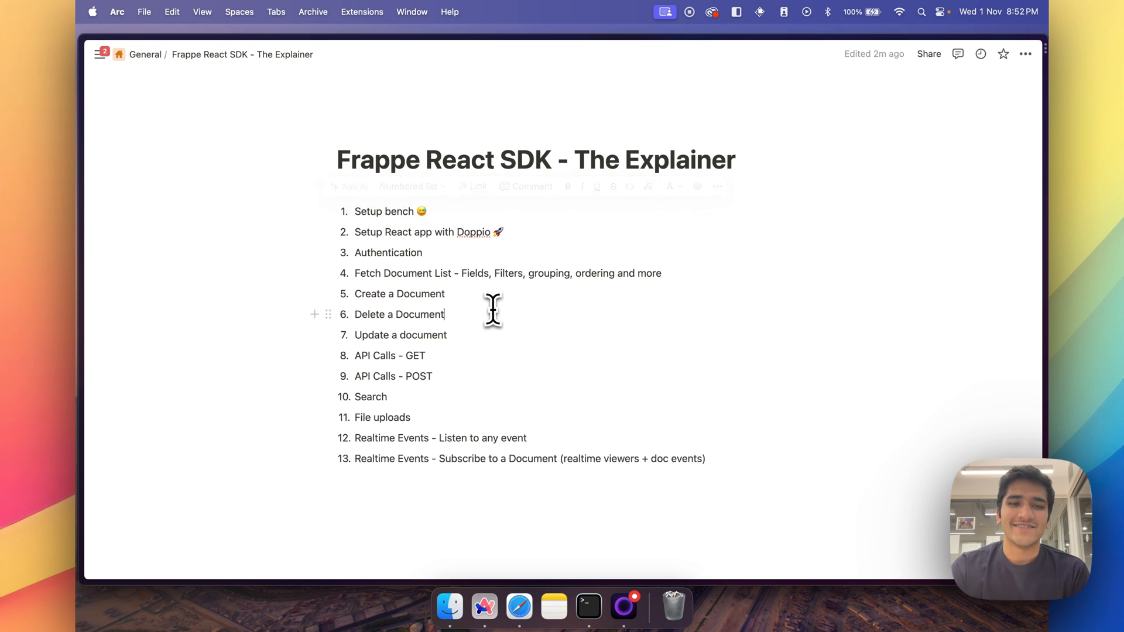